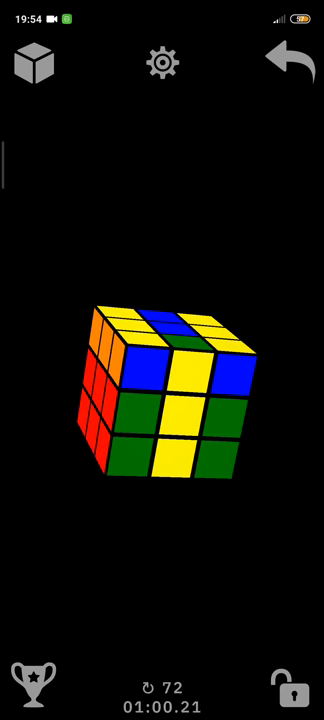
Make the final face turn that completes the cube, stopping the timer at 75 moves.
click(162, 62)
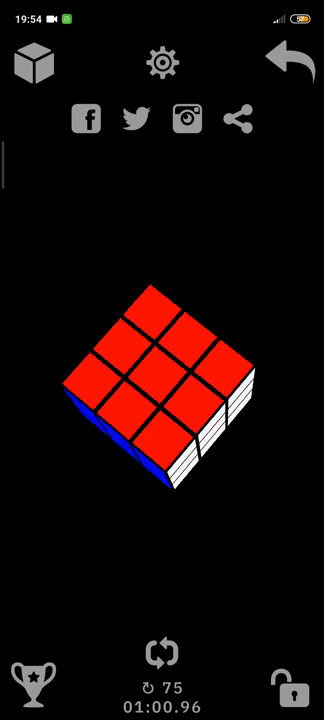